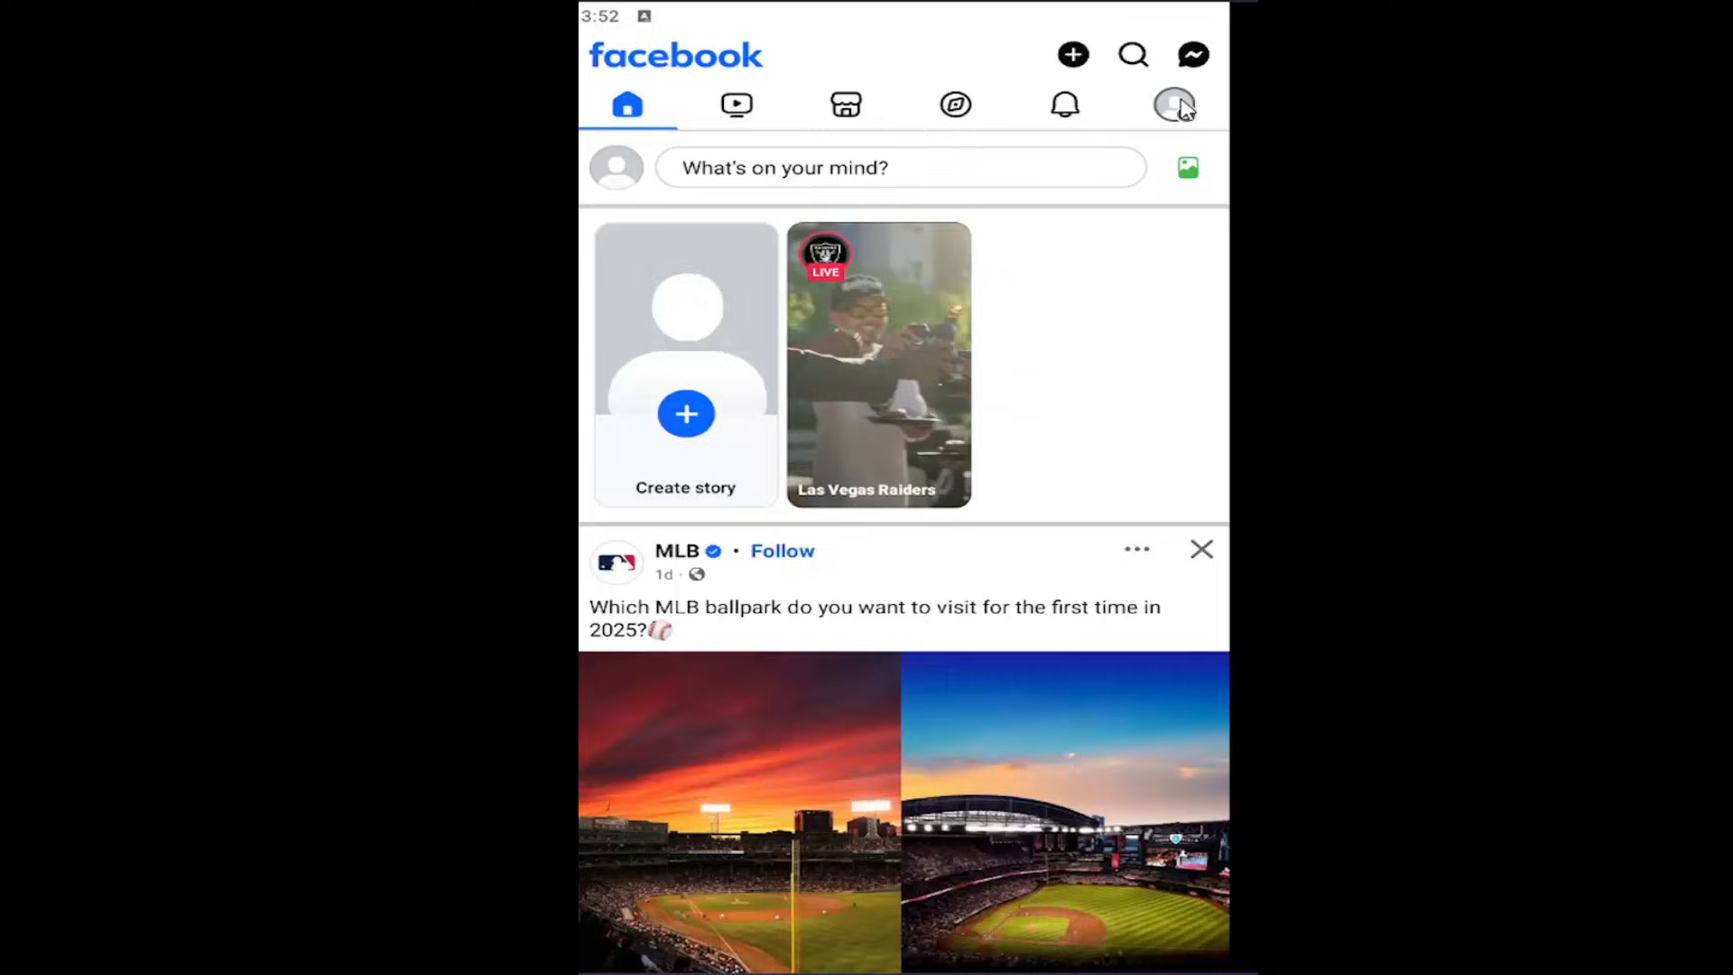
# Step: Navigate from the account menu through Settings to Notifications, reaching 'Where you receive notifications'
pyautogui.click(1173, 105)
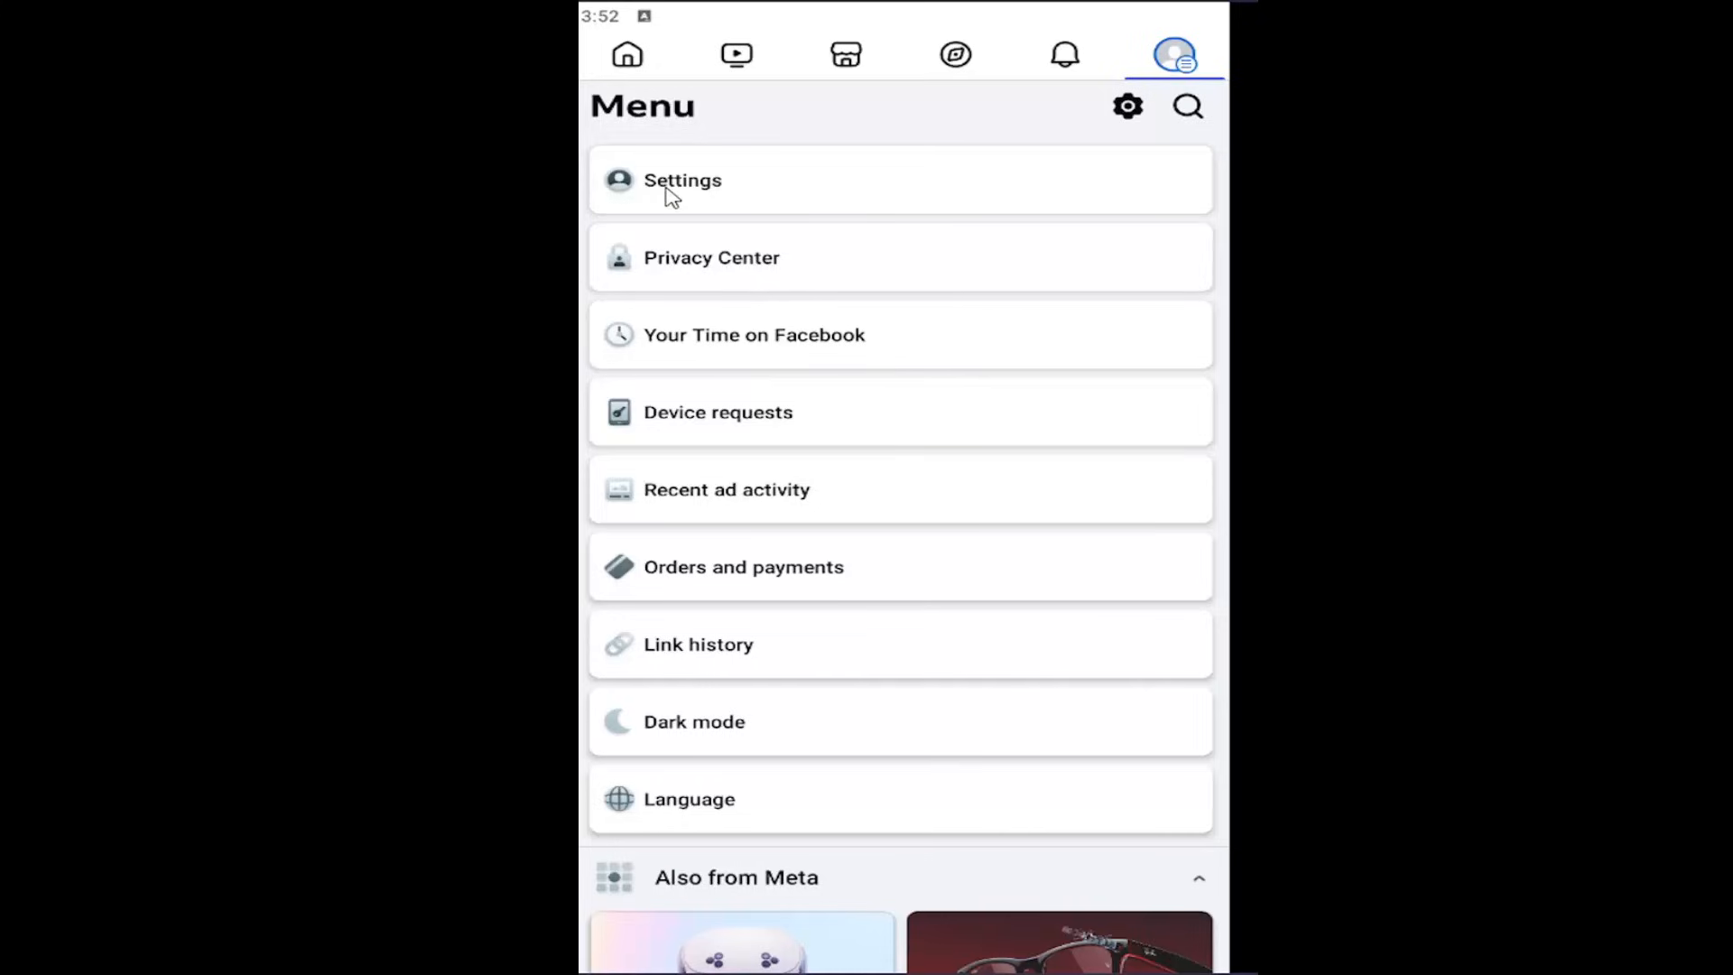
pyautogui.click(682, 180)
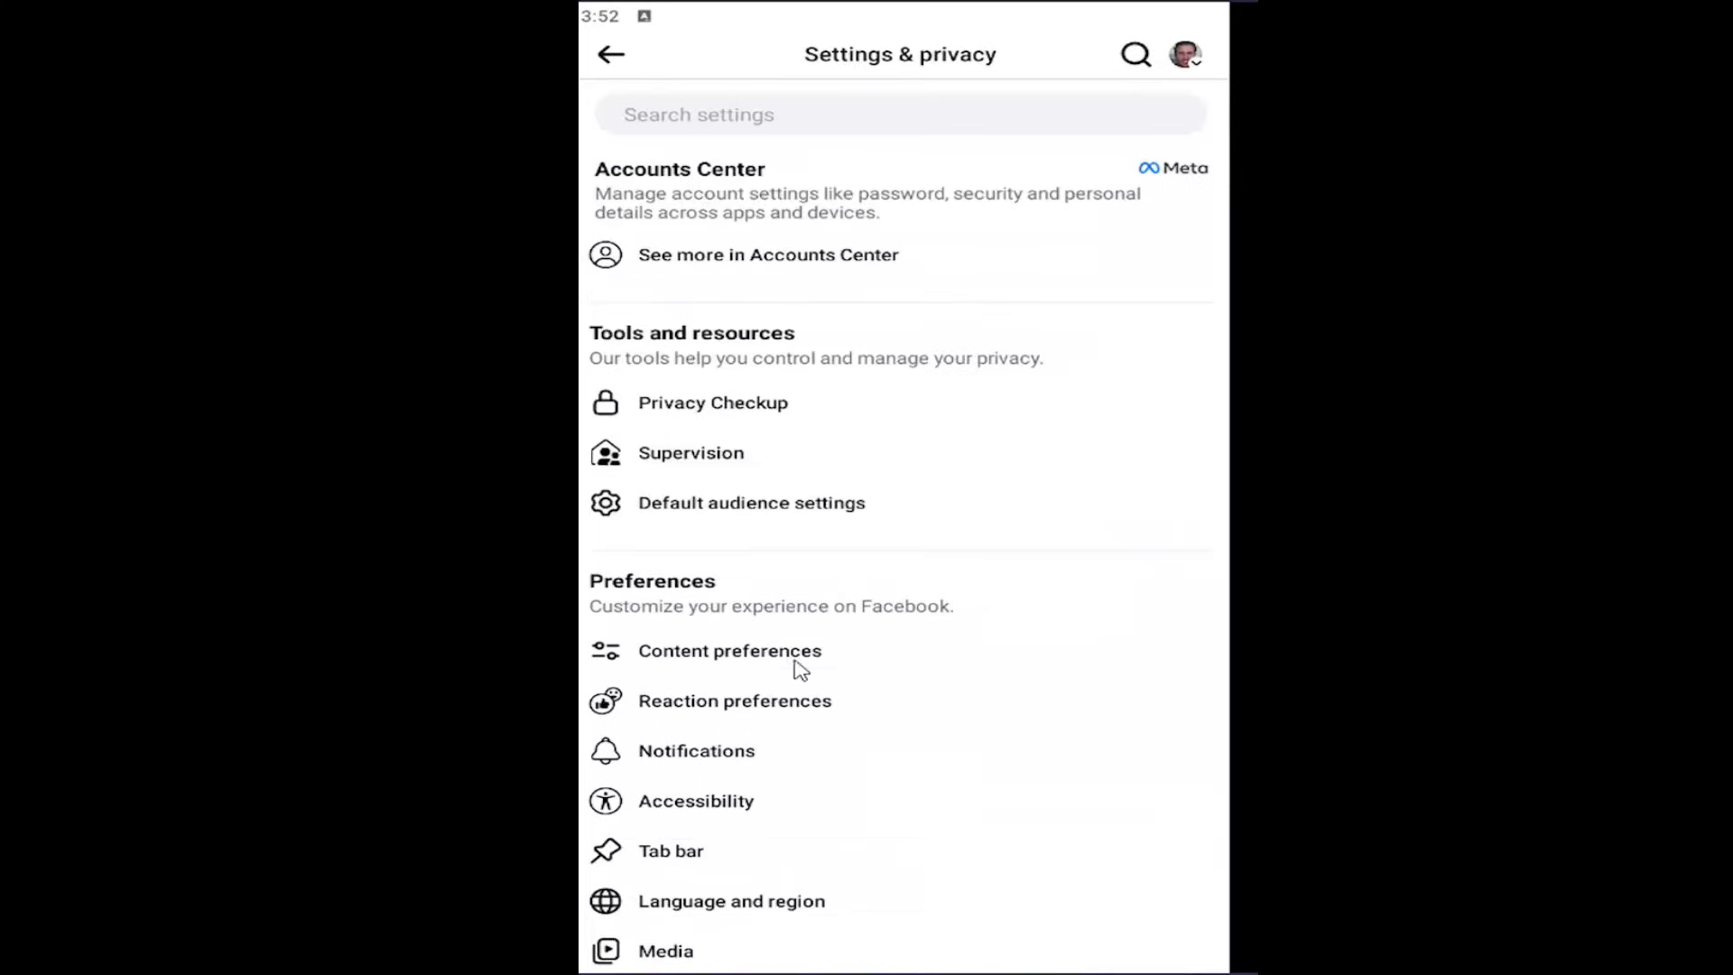
pyautogui.scroll(-3)
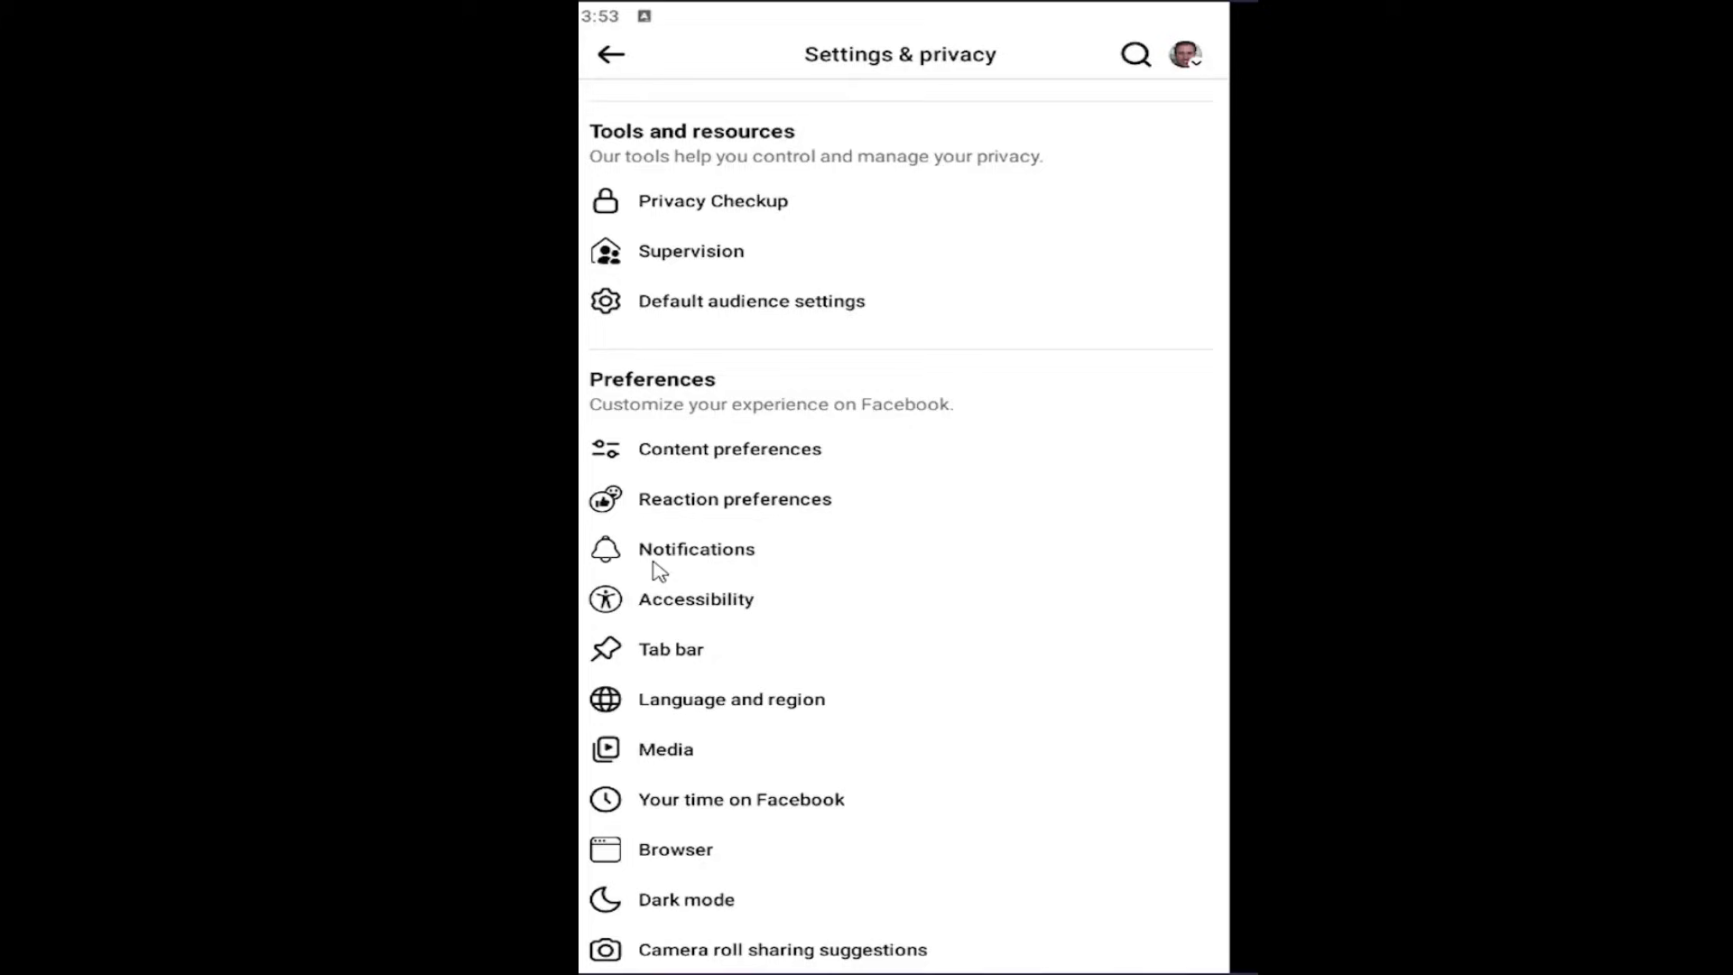
pyautogui.click(695, 549)
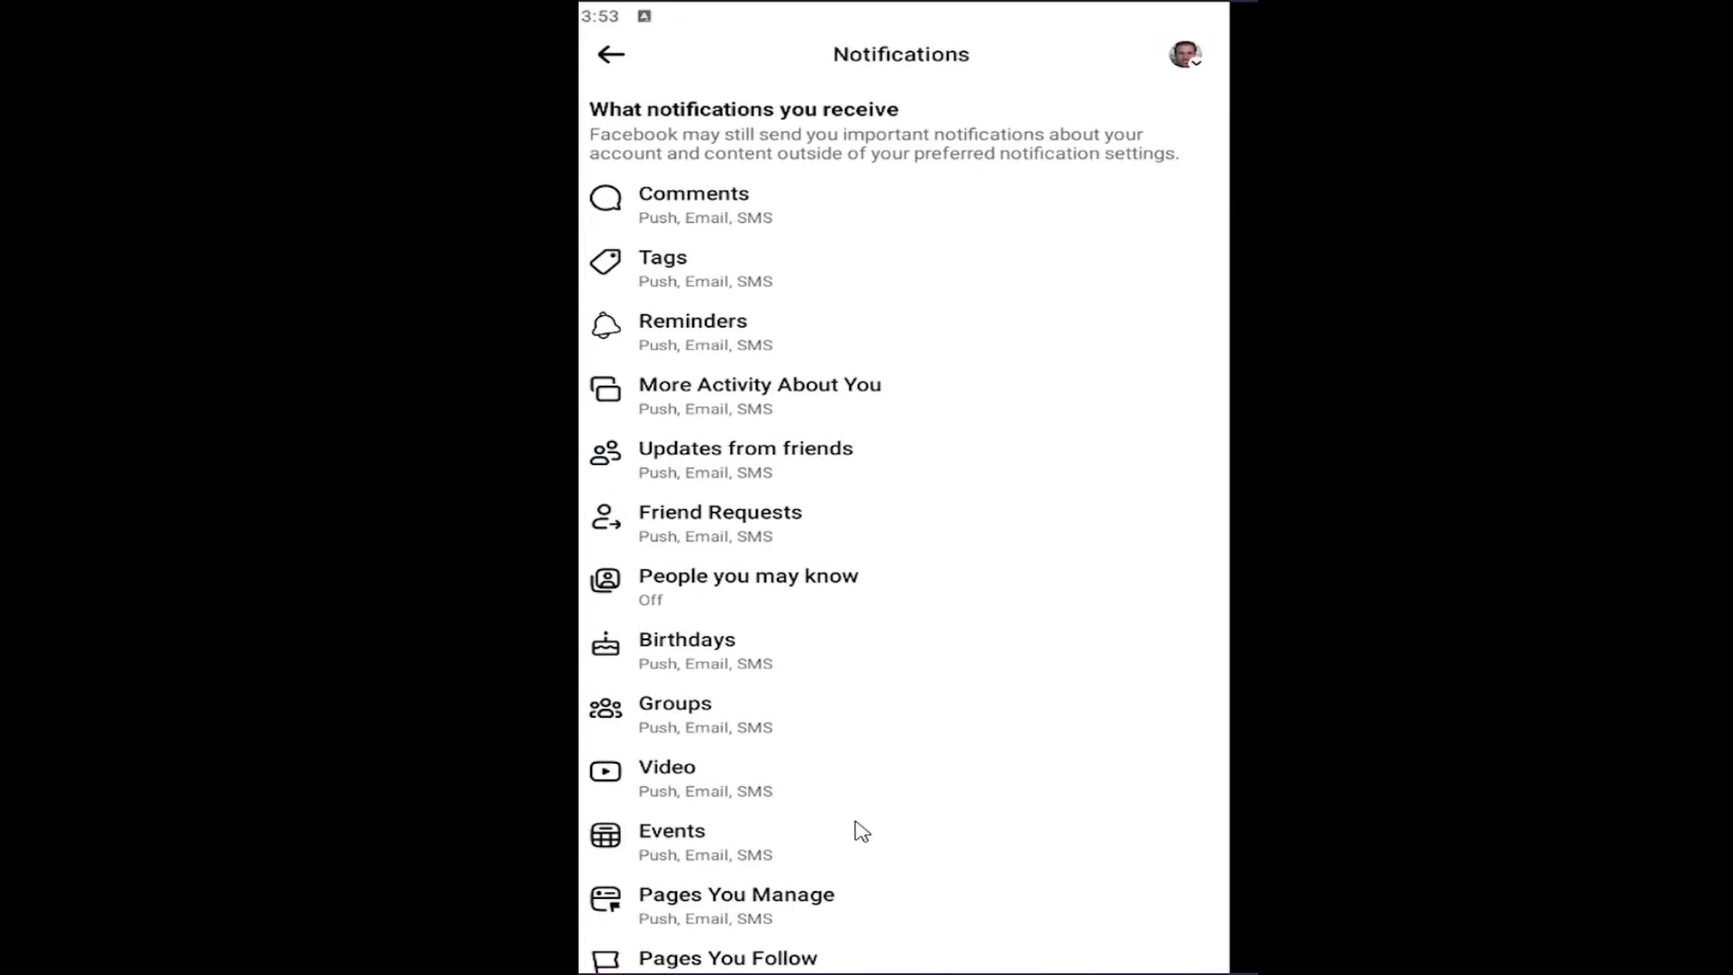
pyautogui.scroll(-3)
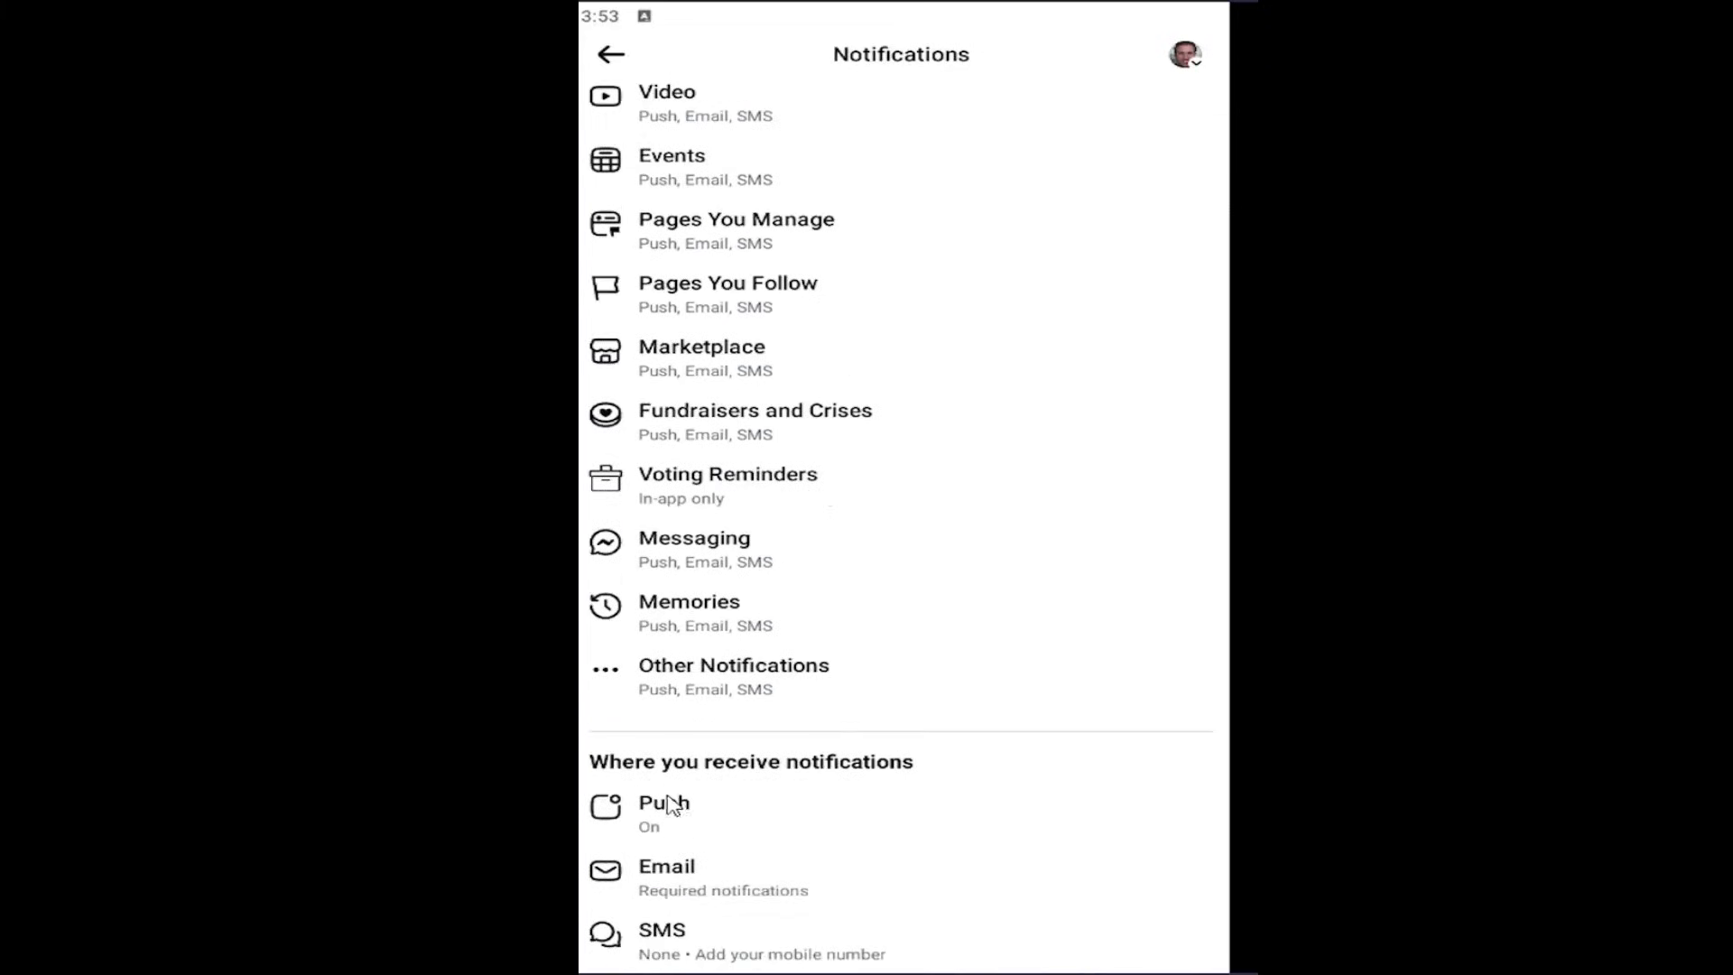
pyautogui.moveTo(691, 953)
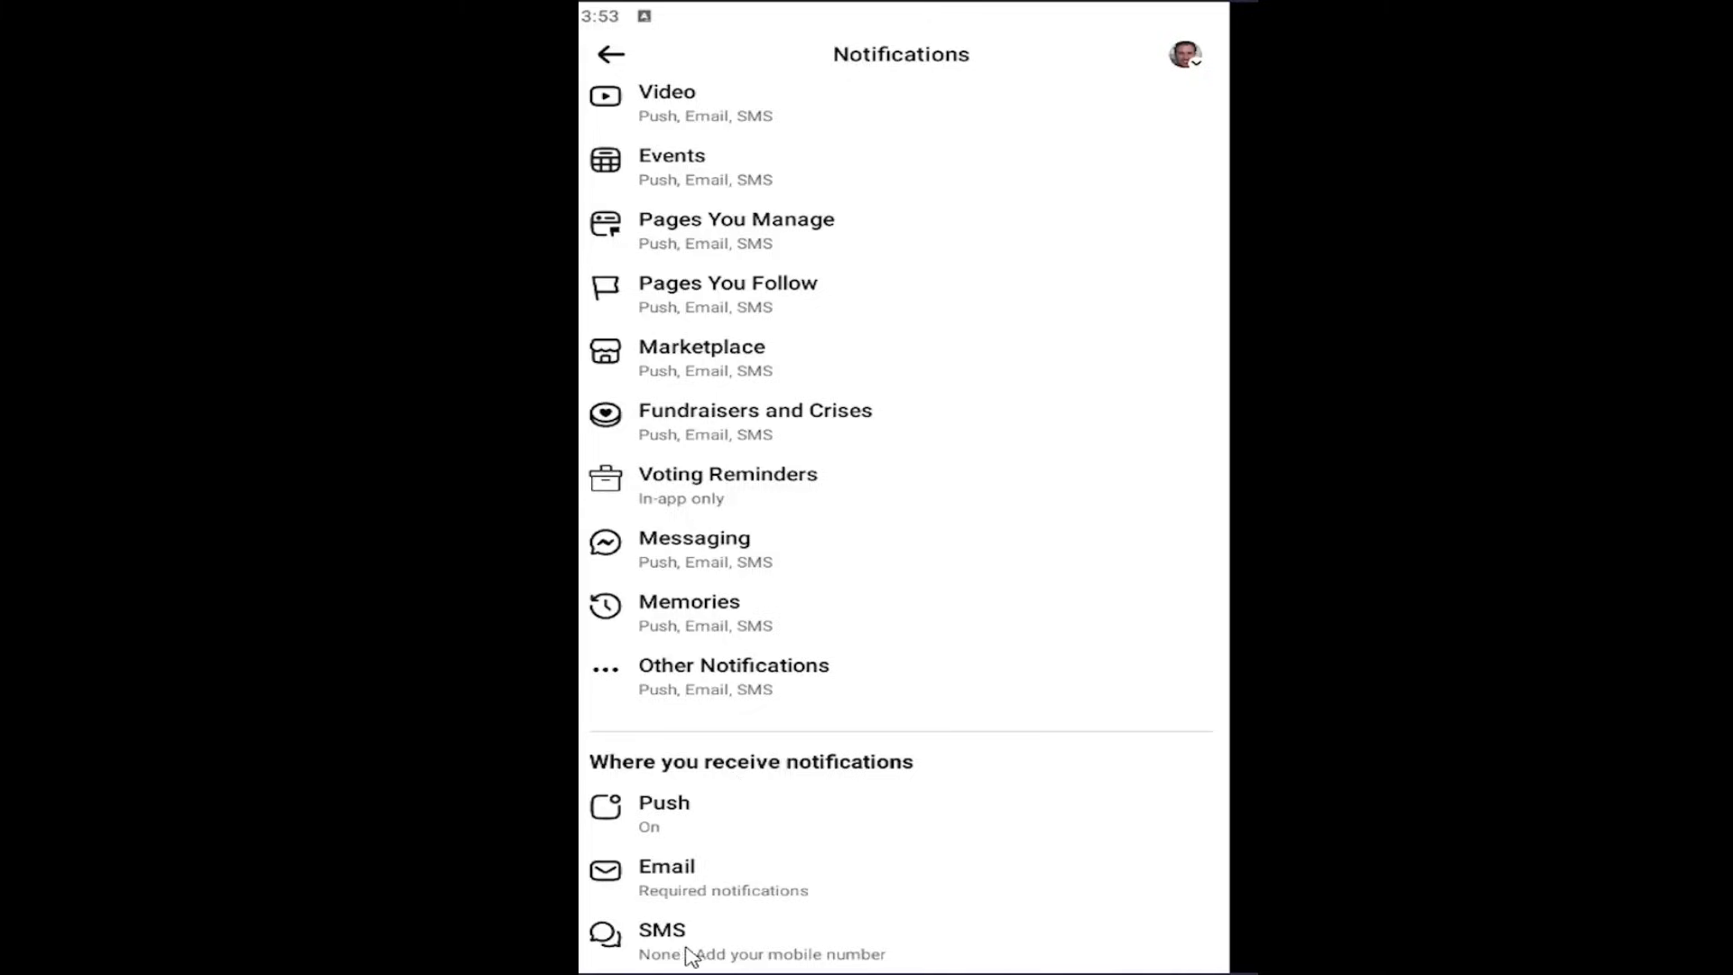
# Step: Choose SMS as a channel, bringing up the Enter Mobile Number form (United States, empty field)
pyautogui.click(760, 953)
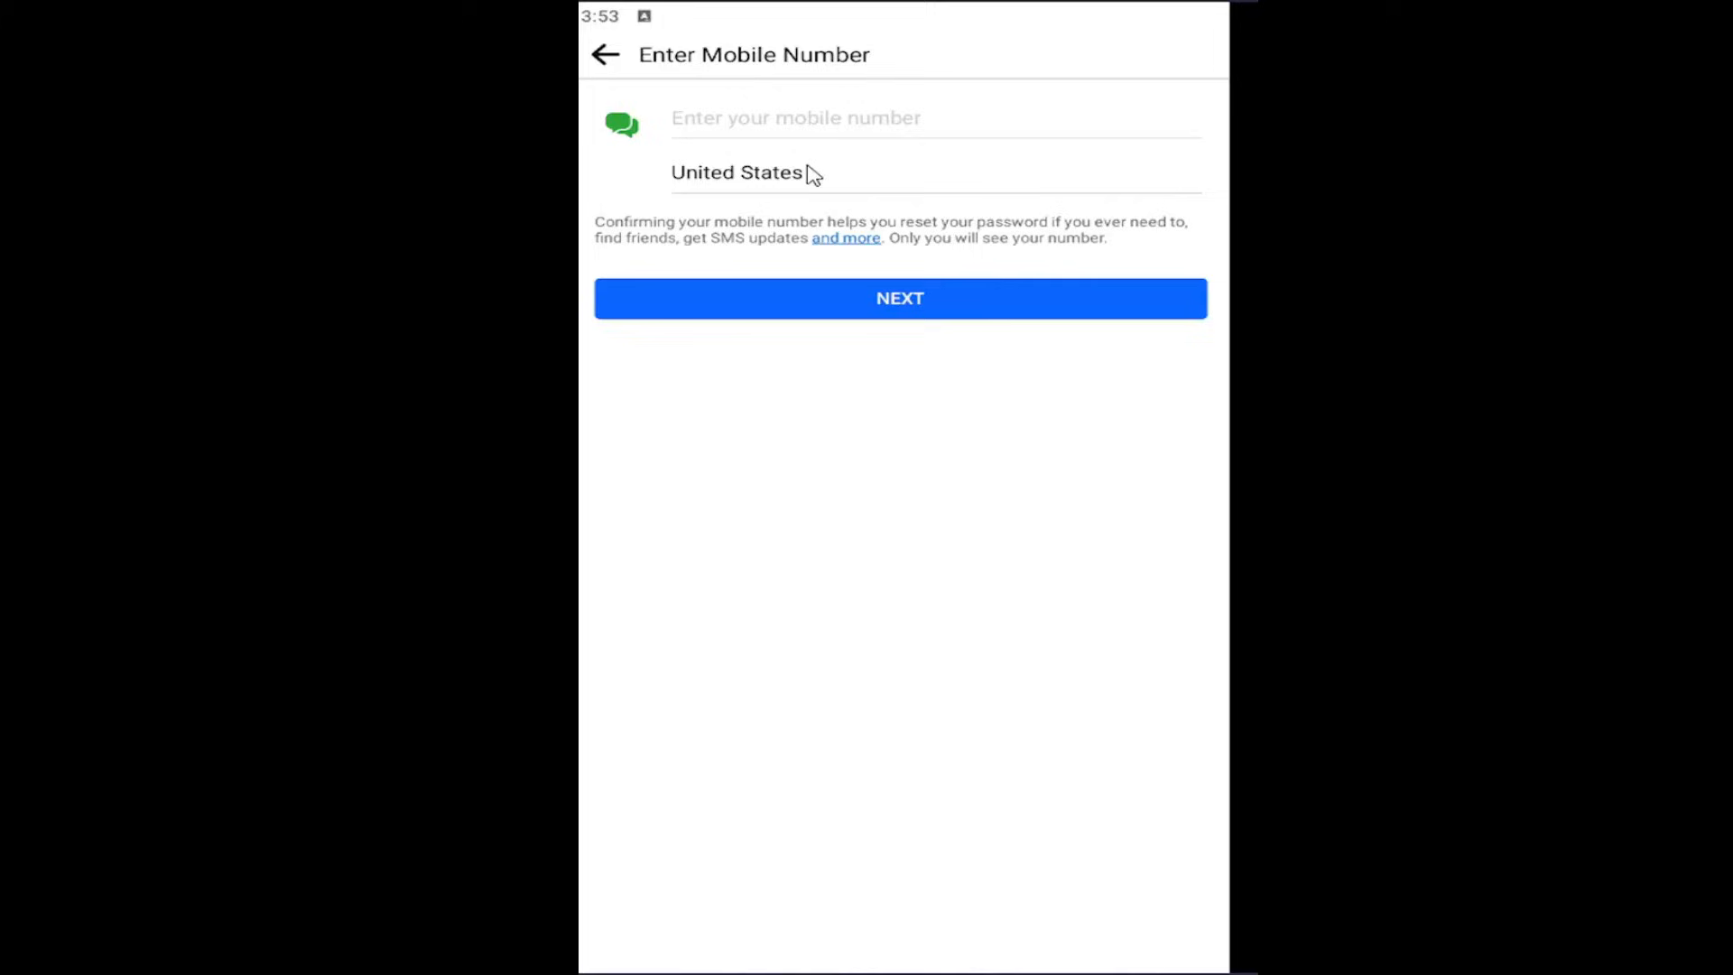
pyautogui.moveTo(1214, 164)
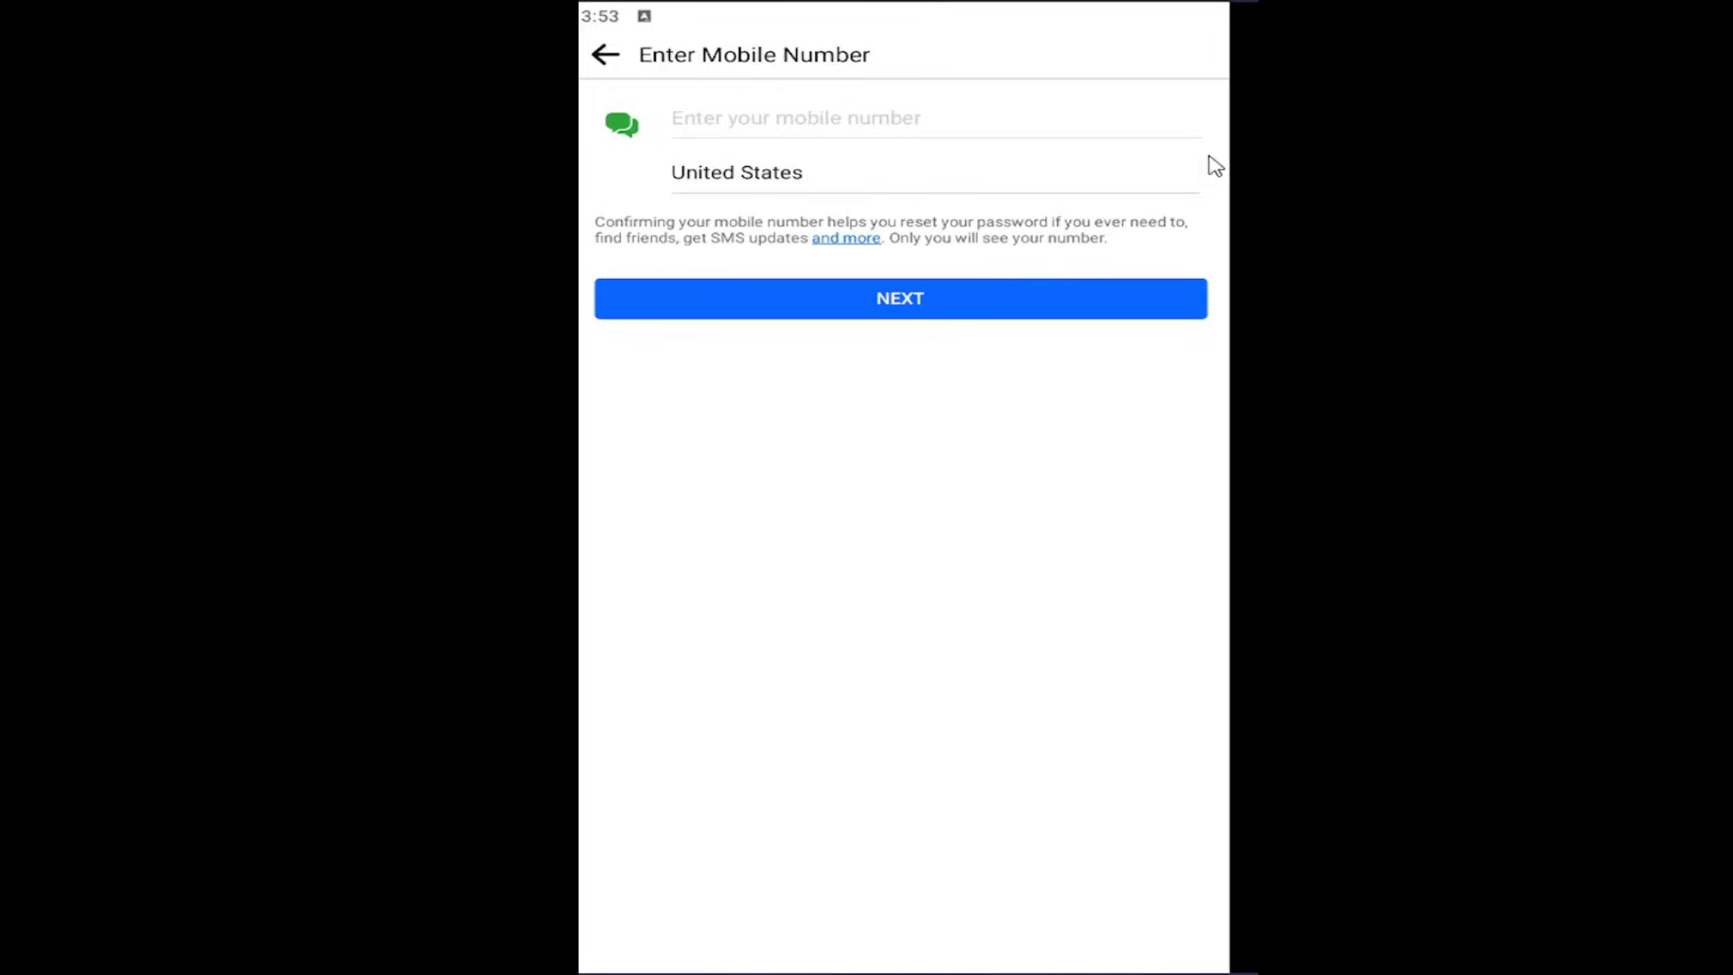
pyautogui.moveTo(1007, 107)
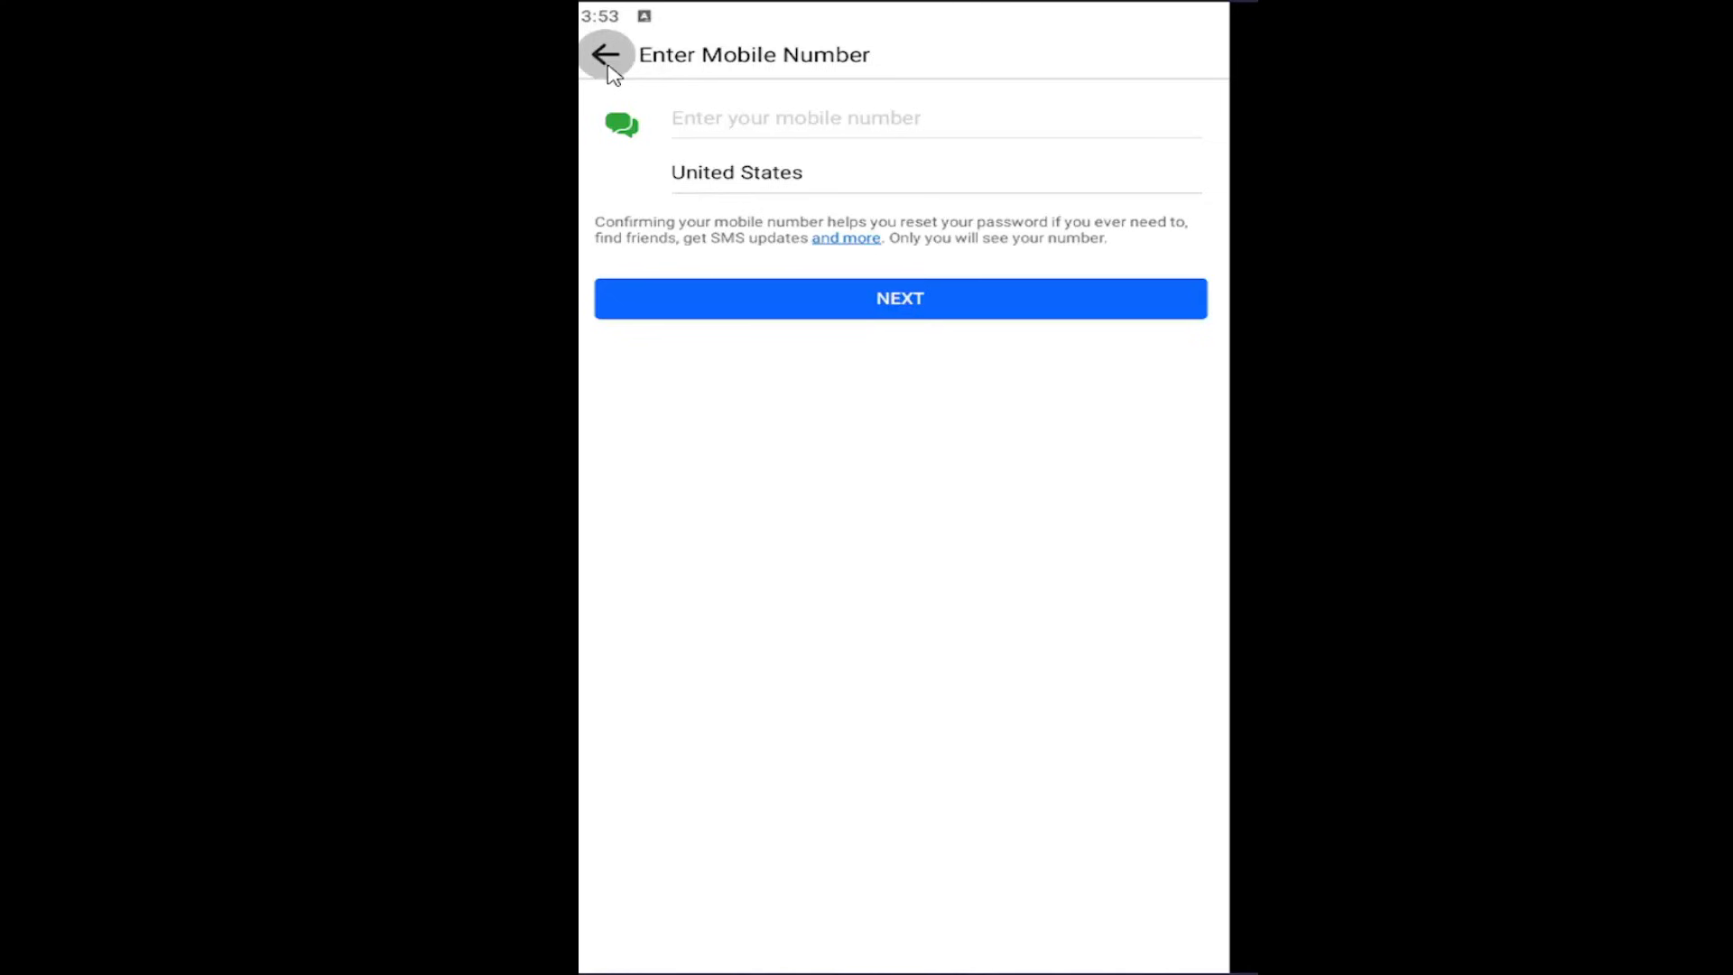
# Step: Back out of the number form and switch off SMS for Comments, keeping Push and Email on
pyautogui.click(608, 54)
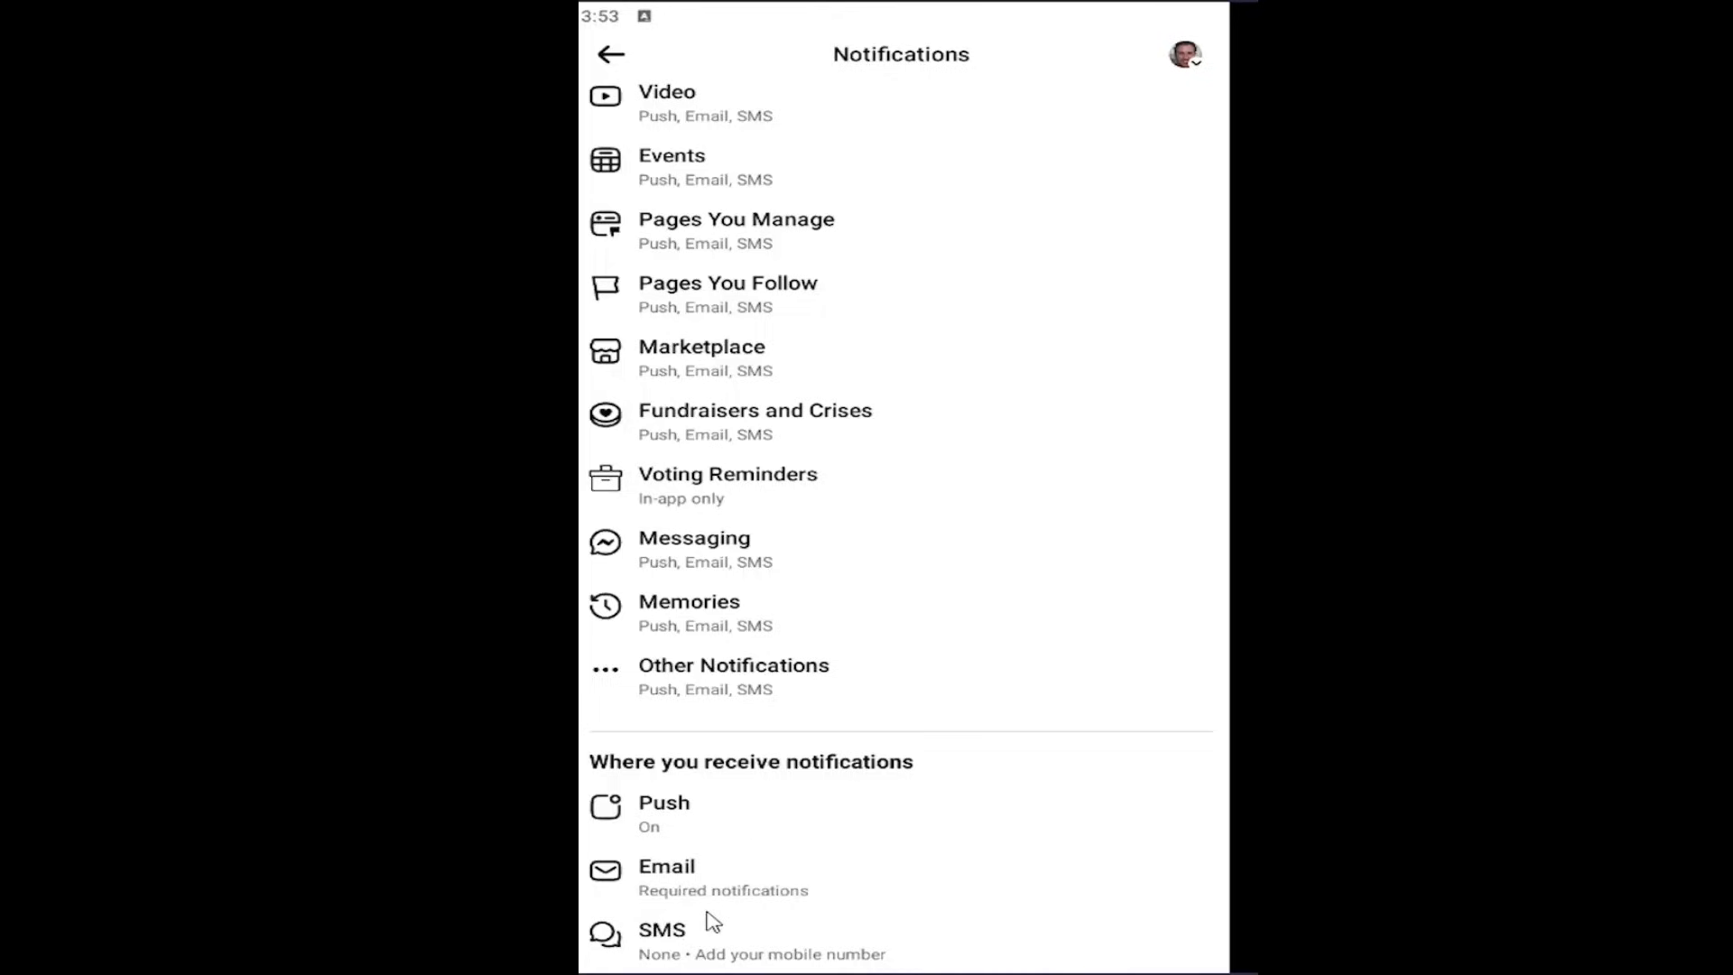
pyautogui.moveTo(720, 922)
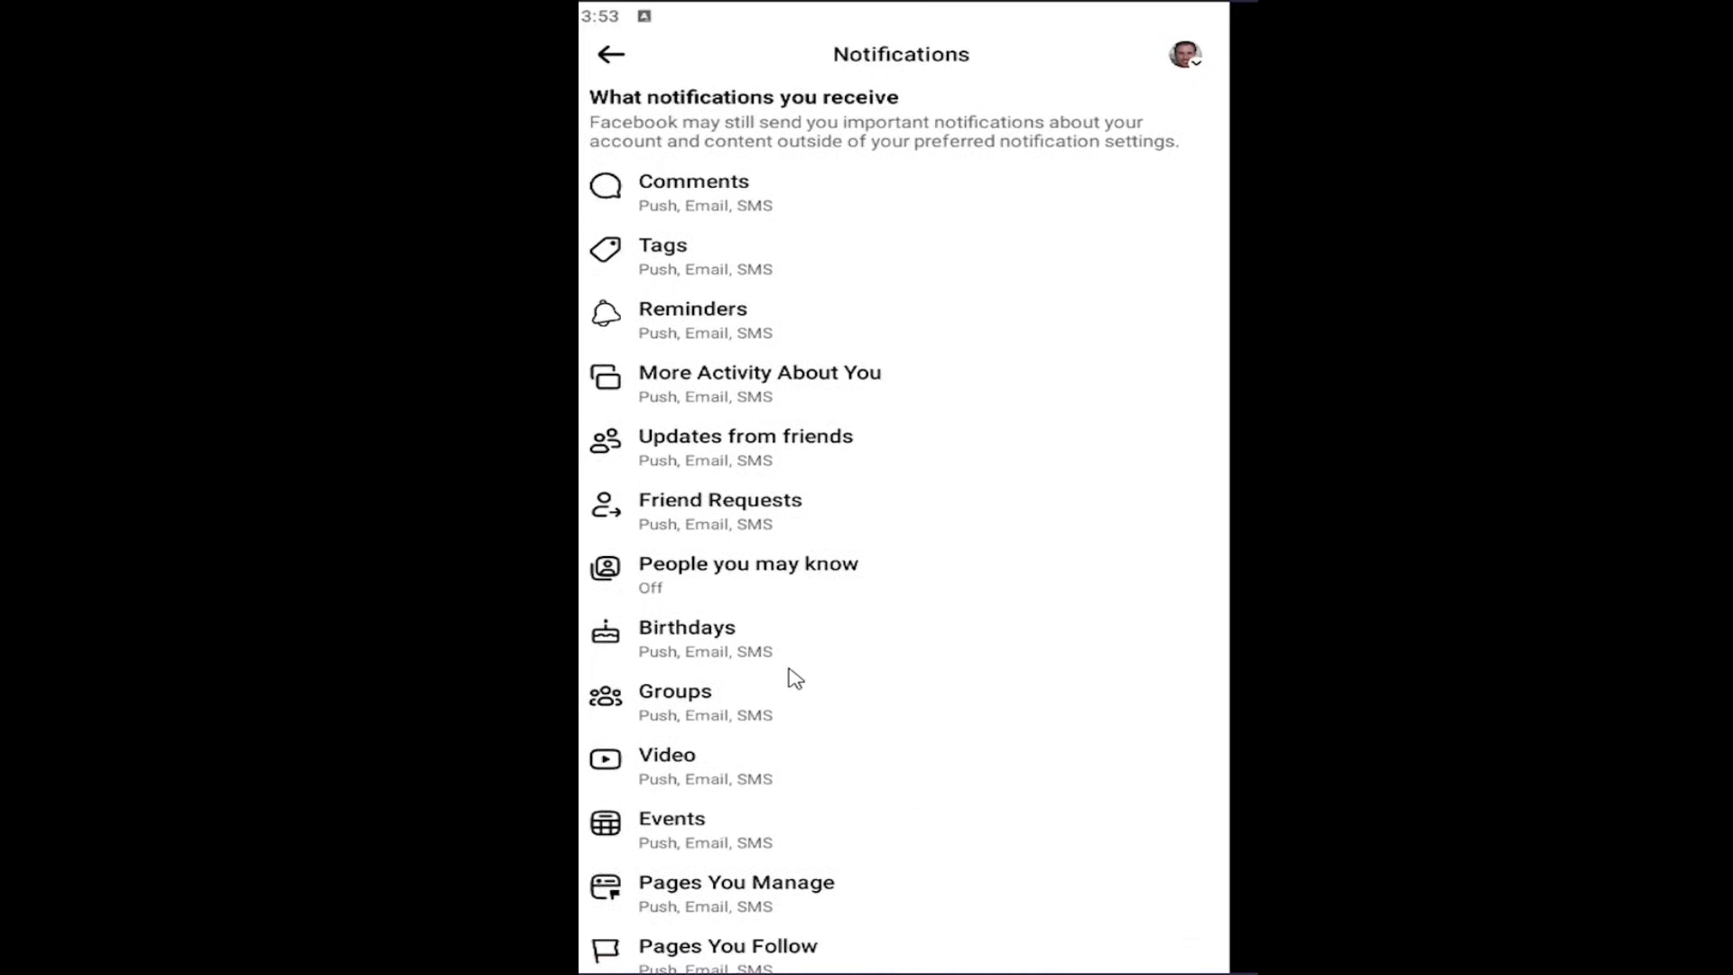
pyautogui.moveTo(693, 193)
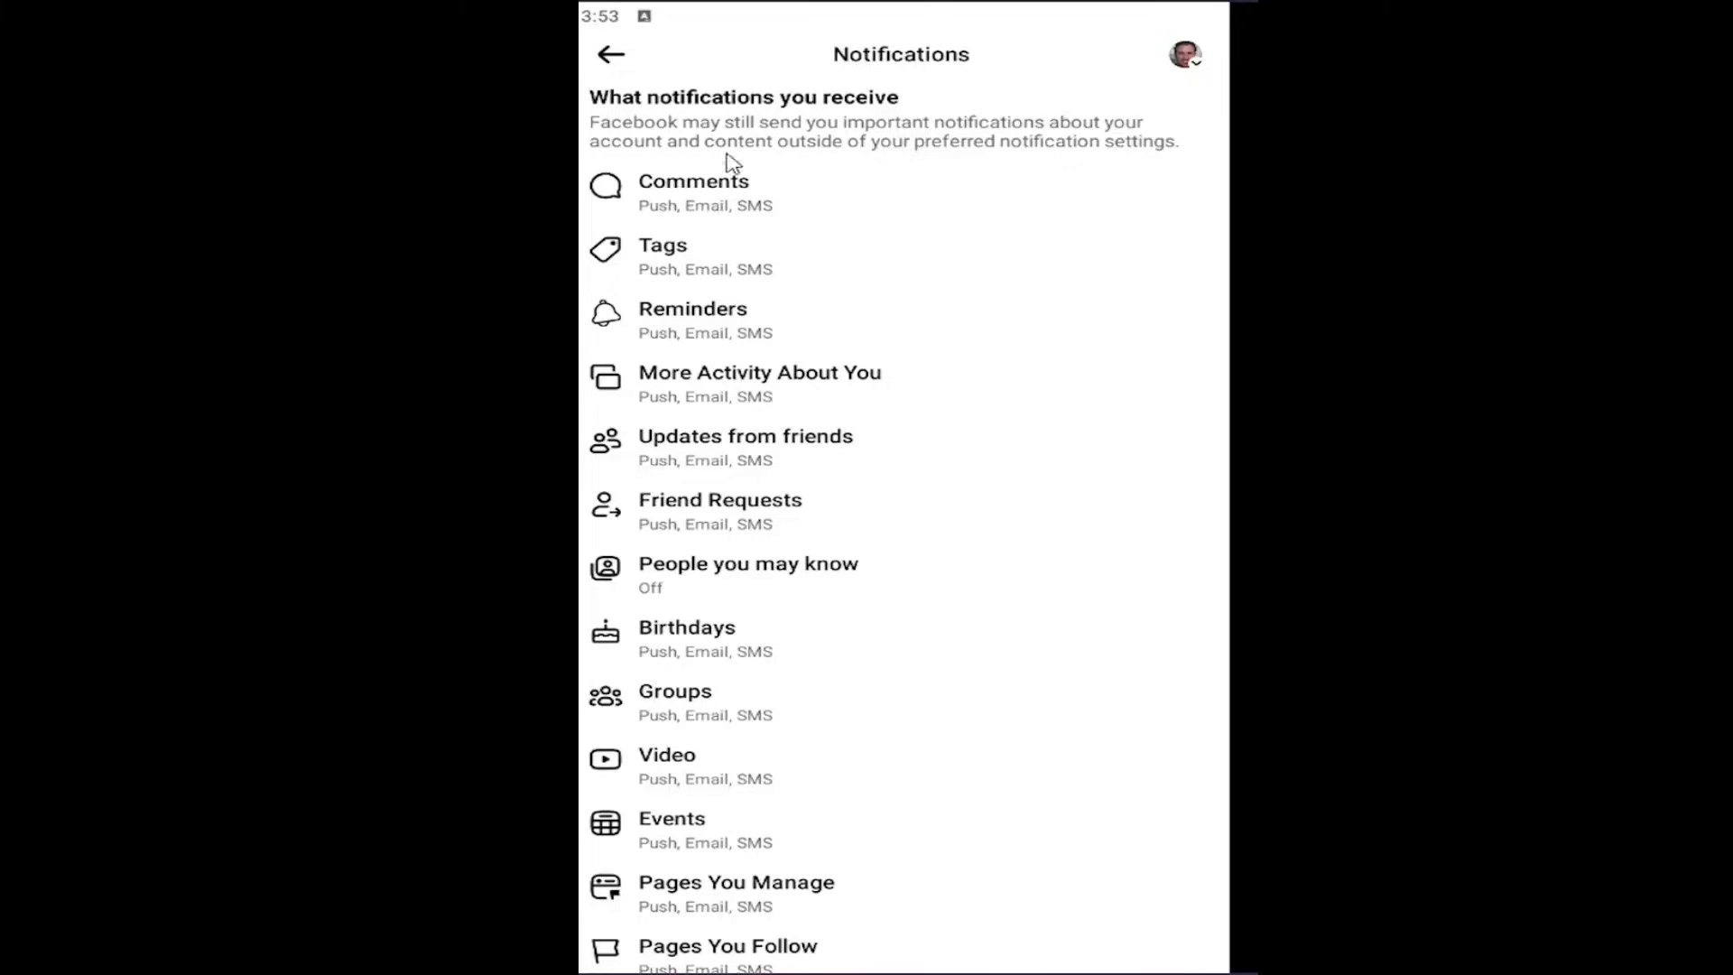
pyautogui.click(693, 193)
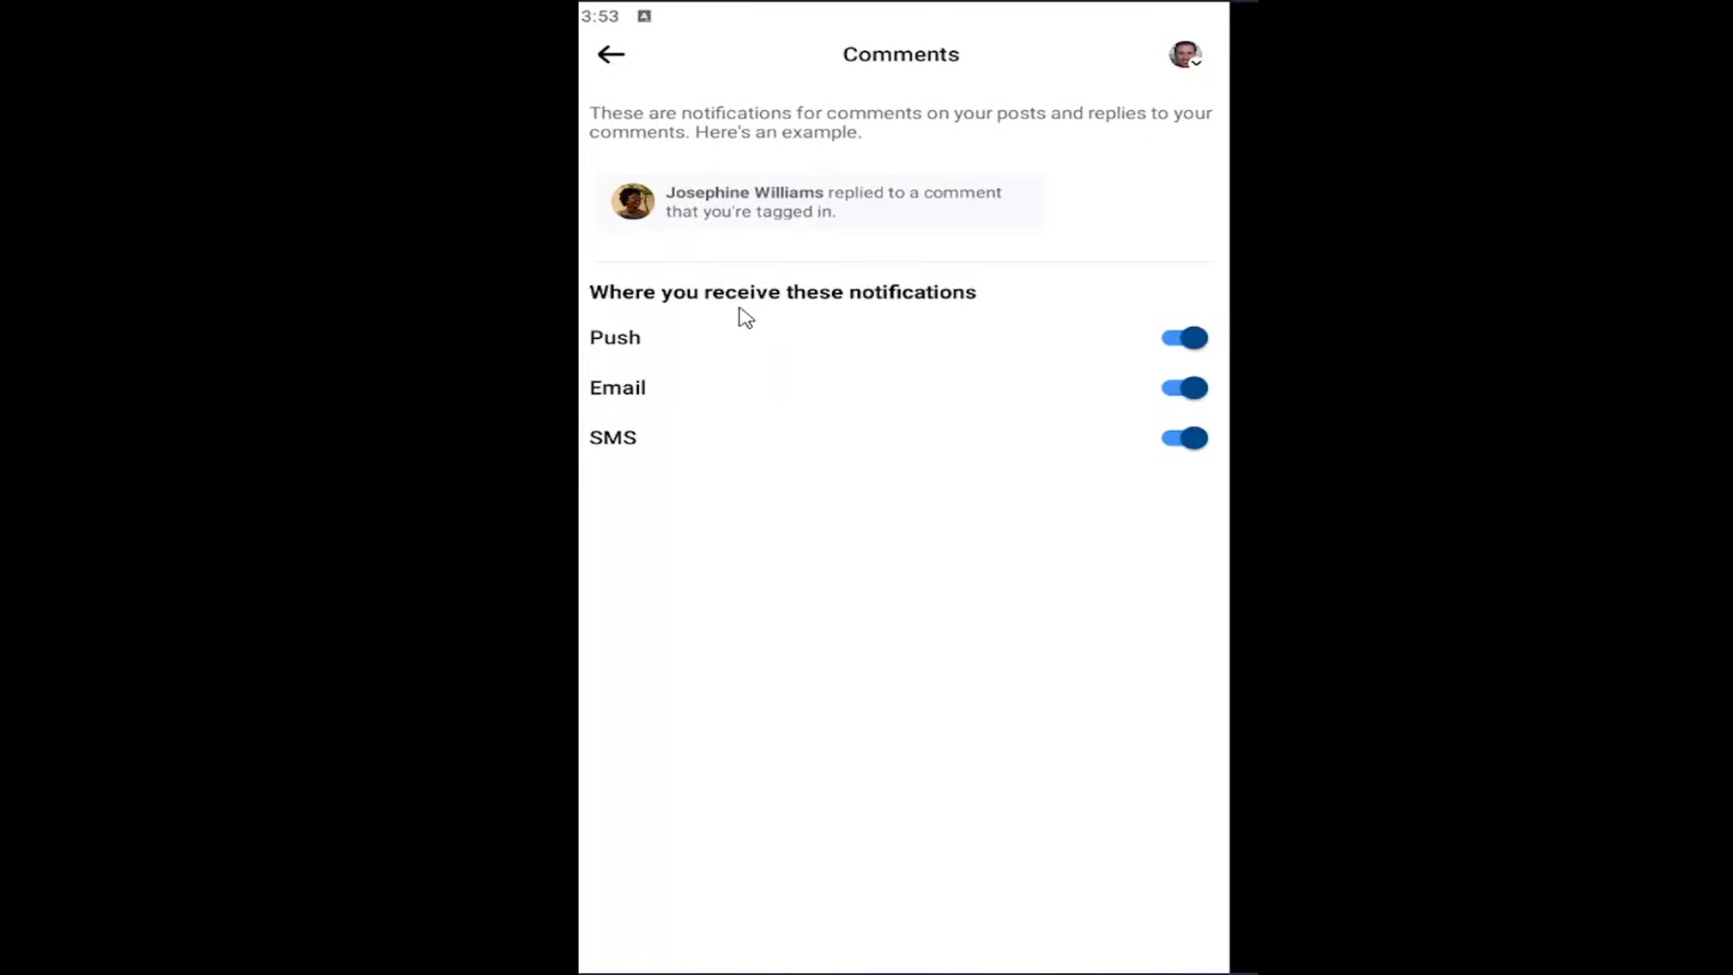
pyautogui.click(1180, 437)
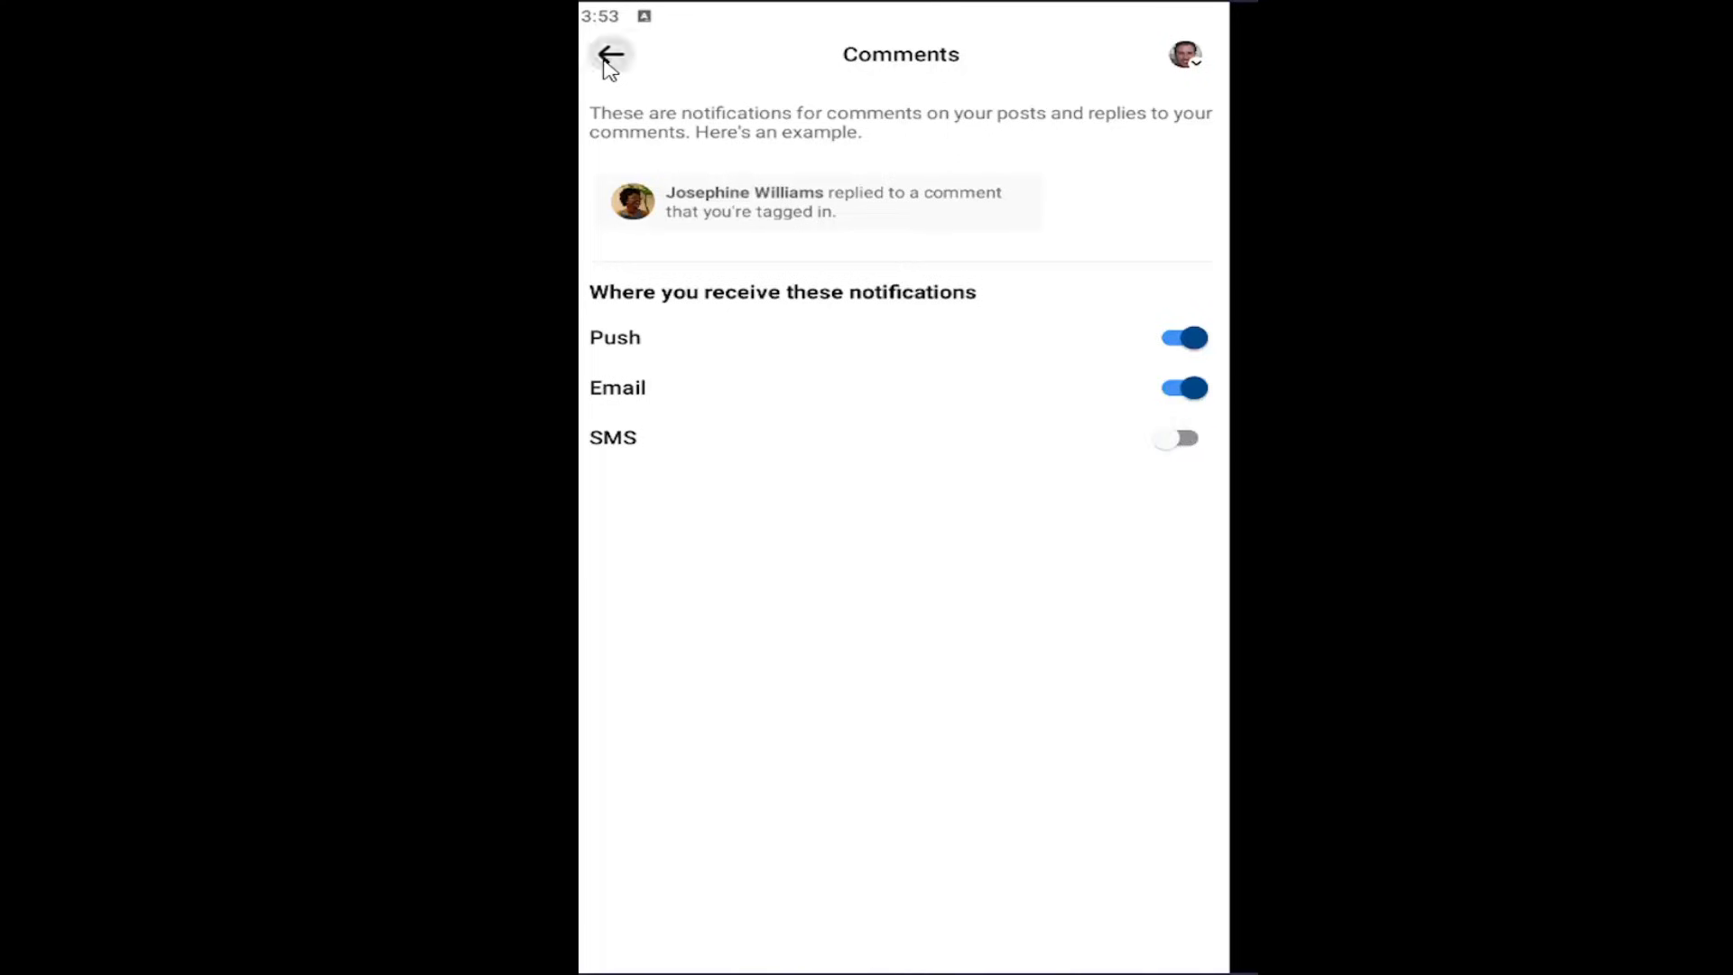
# Step: Return to the Notifications list showing Comments as 'Push, Email', then back to Settings & privacy
pyautogui.click(610, 54)
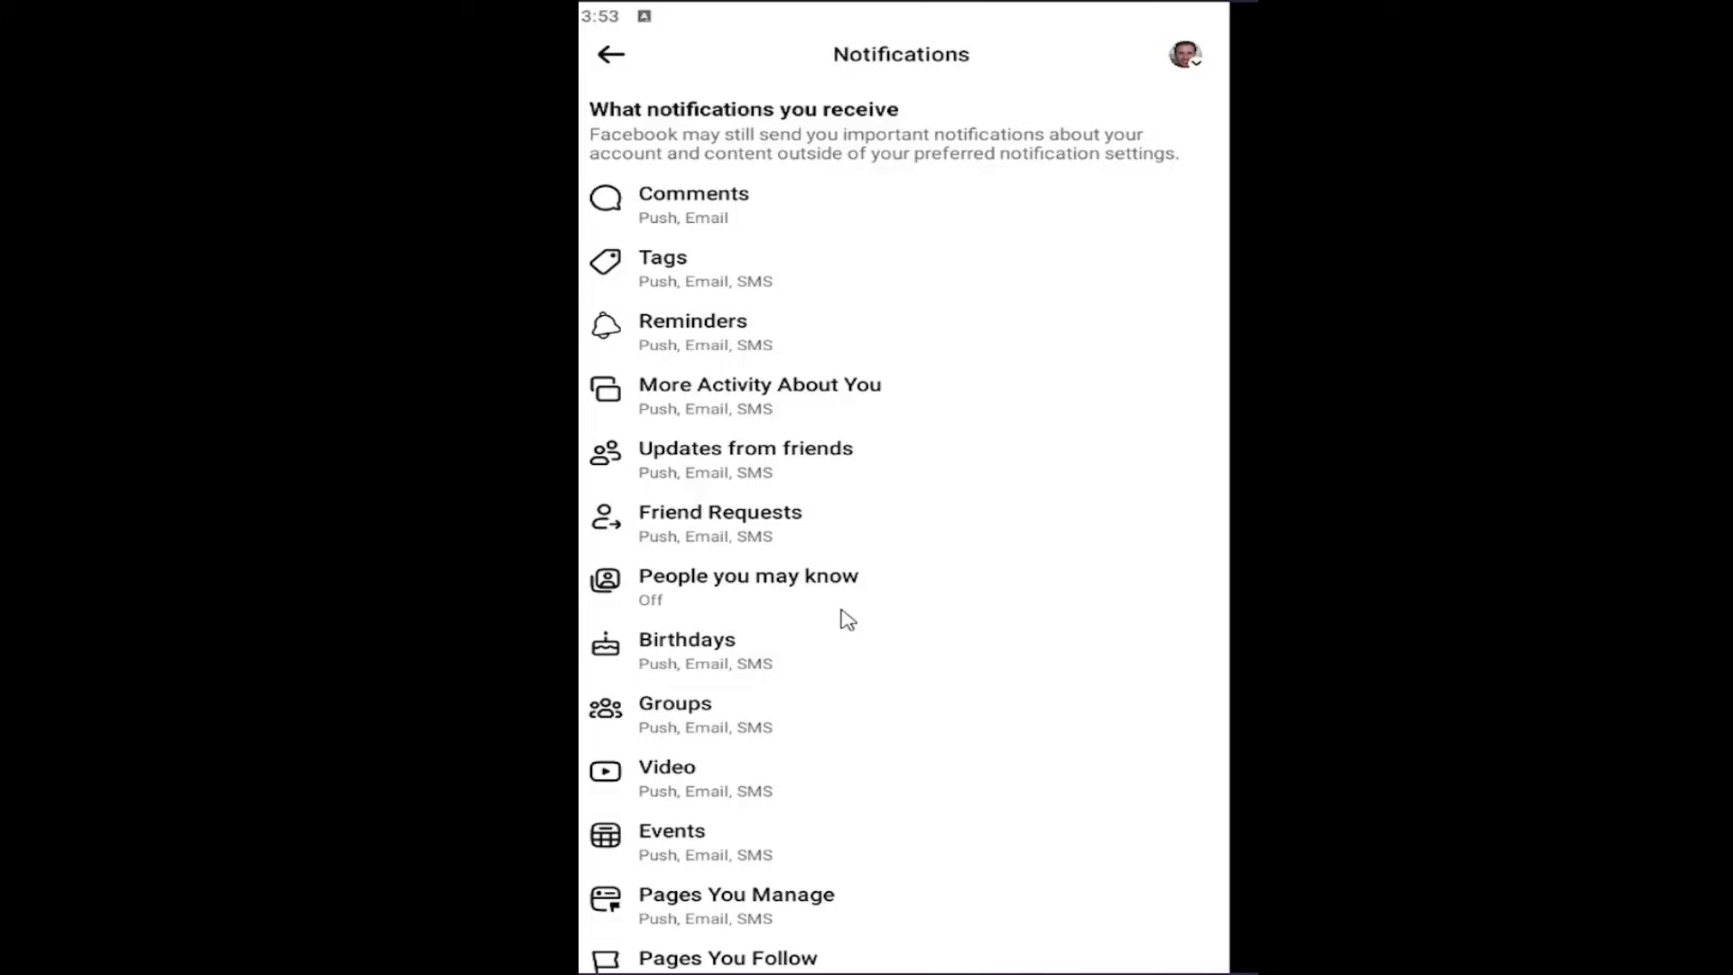
pyautogui.scroll(-3)
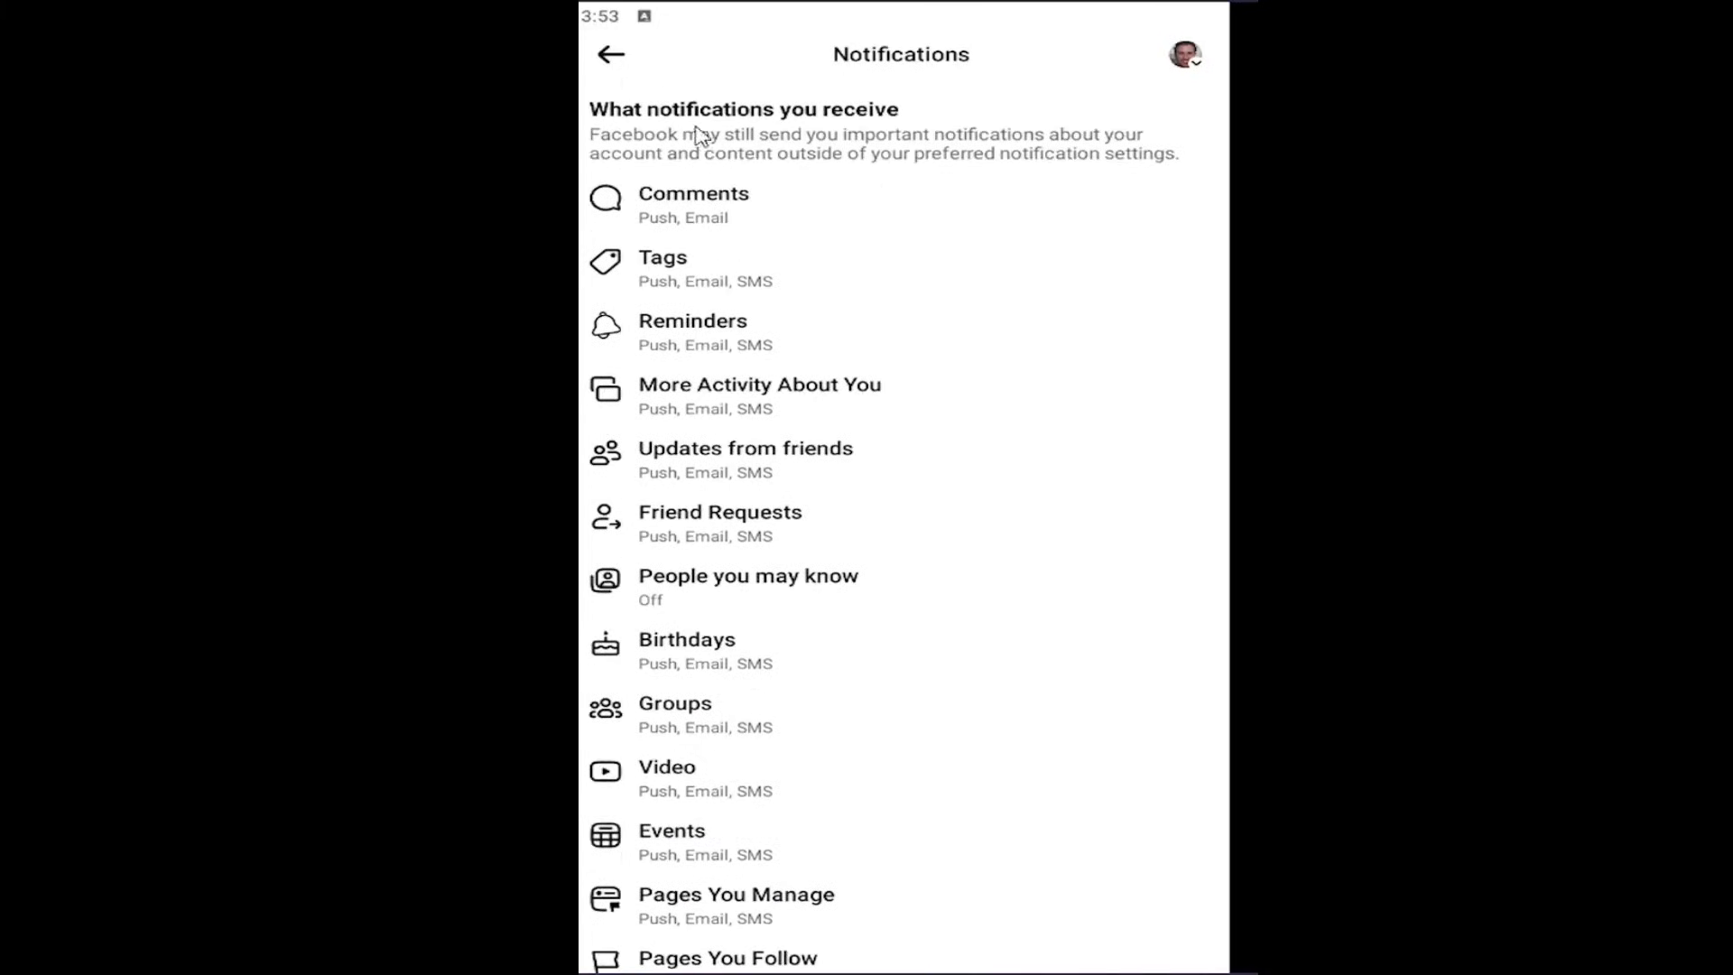
pyautogui.moveTo(610, 65)
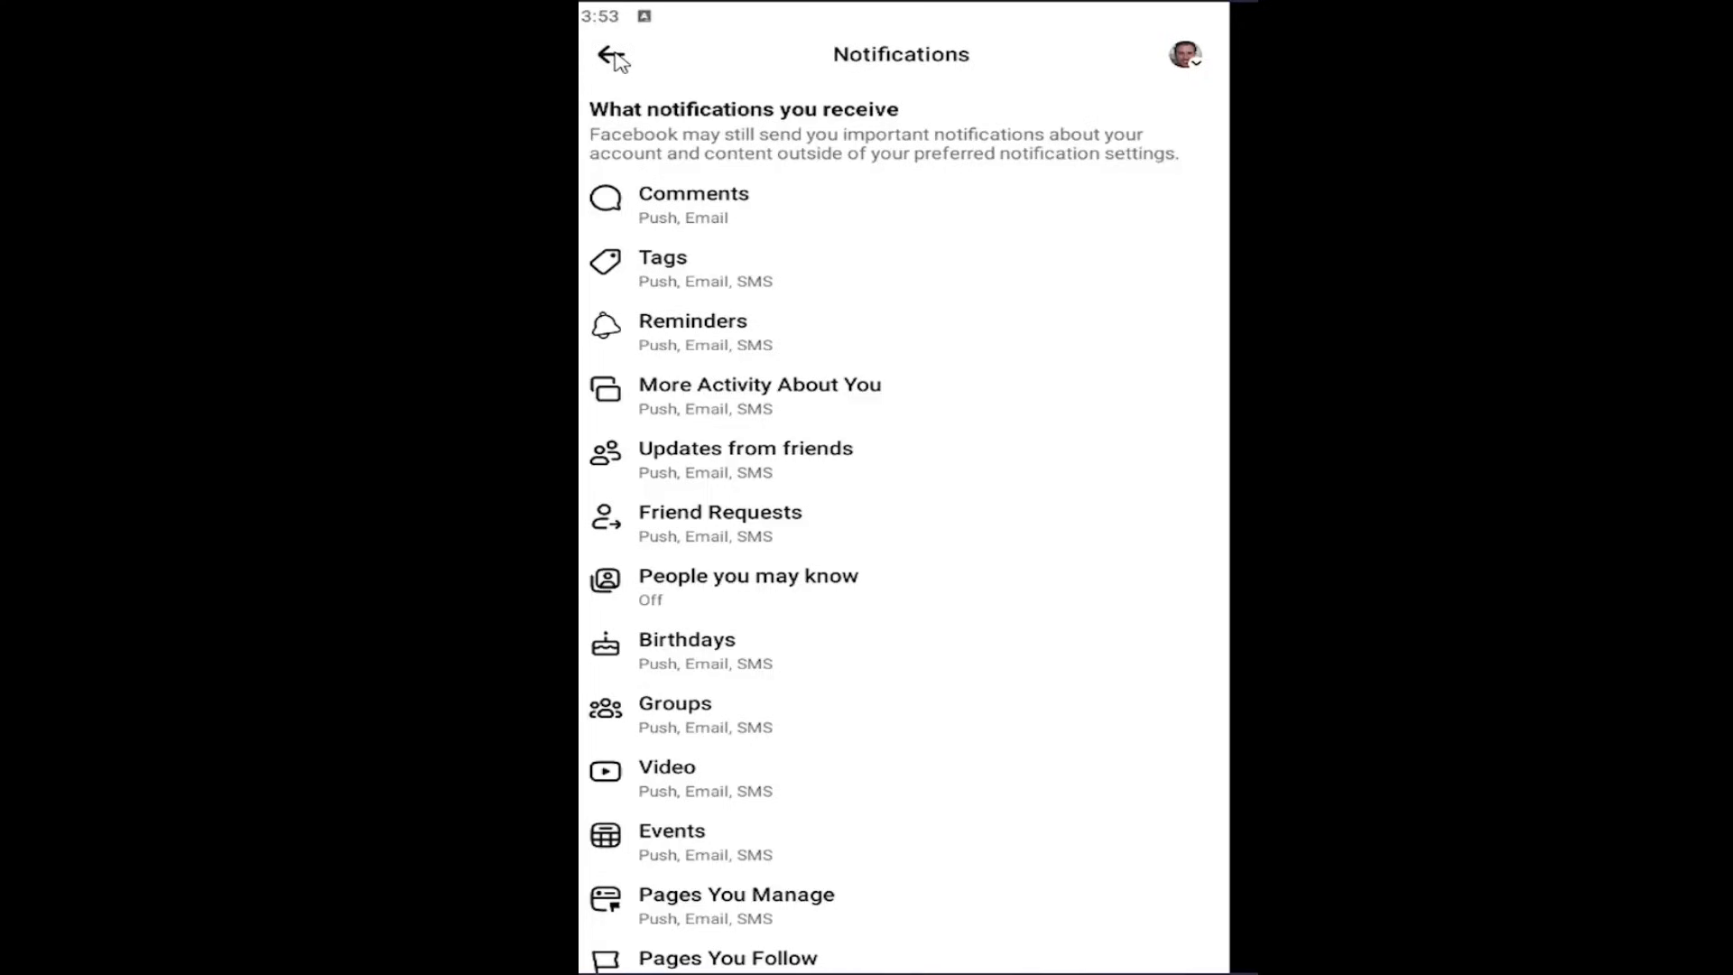
pyautogui.click(612, 54)
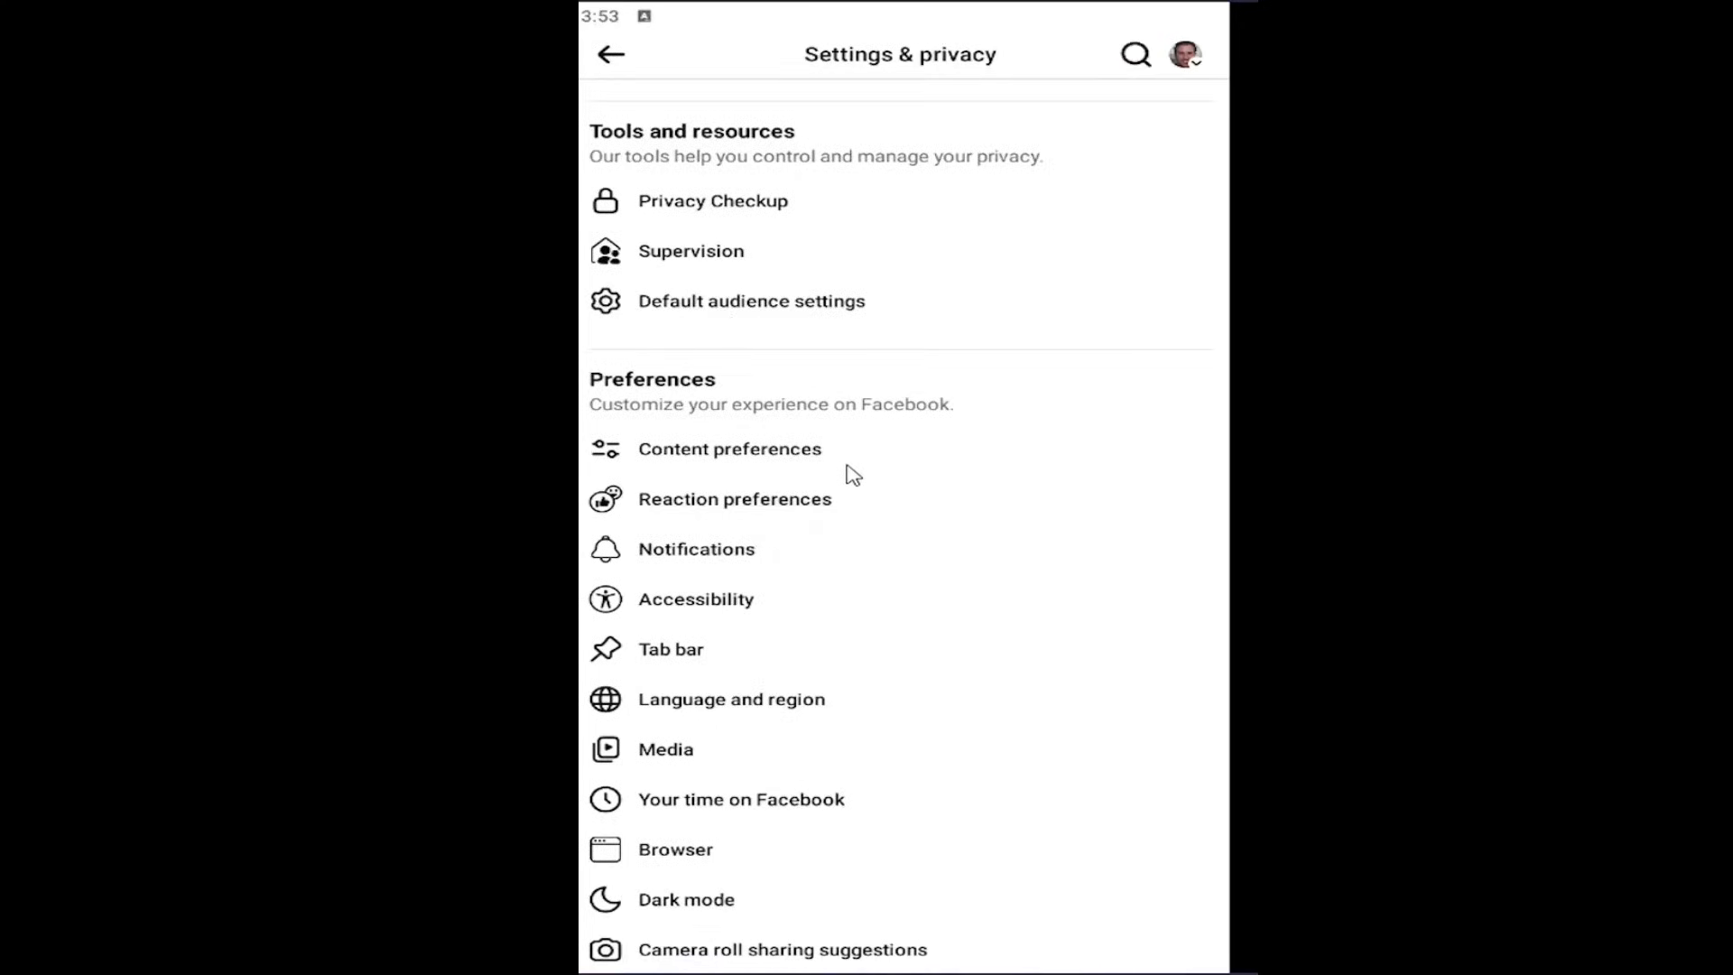